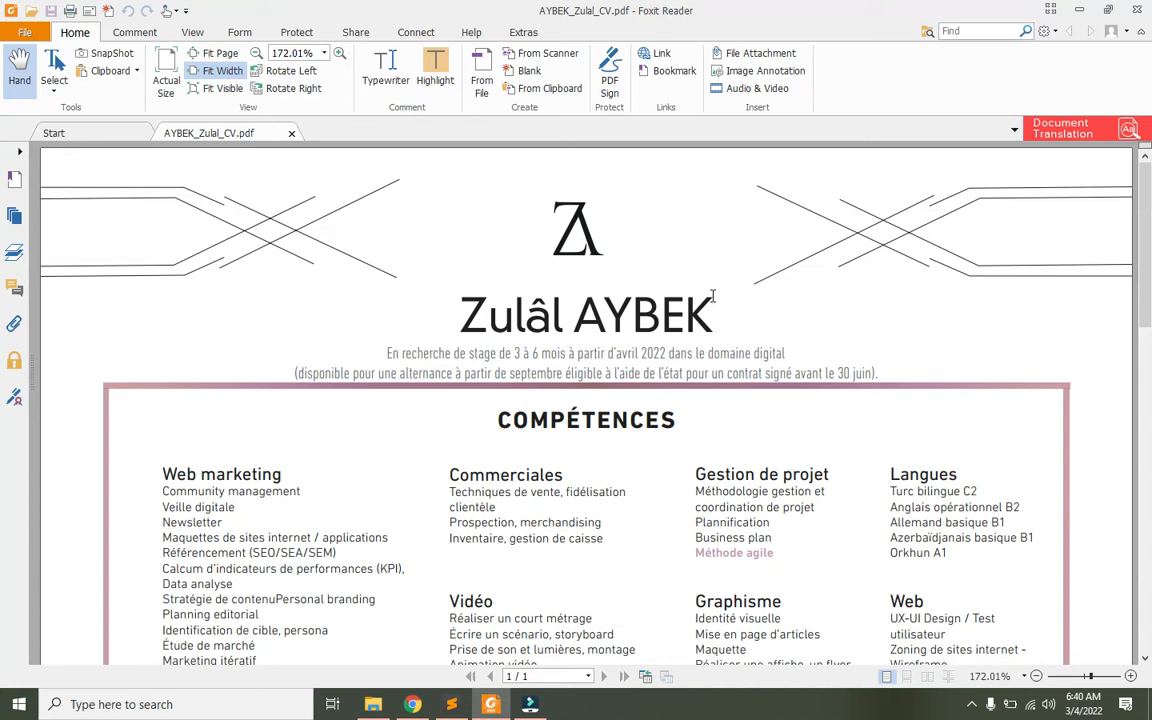
mouse_move(752, 280)
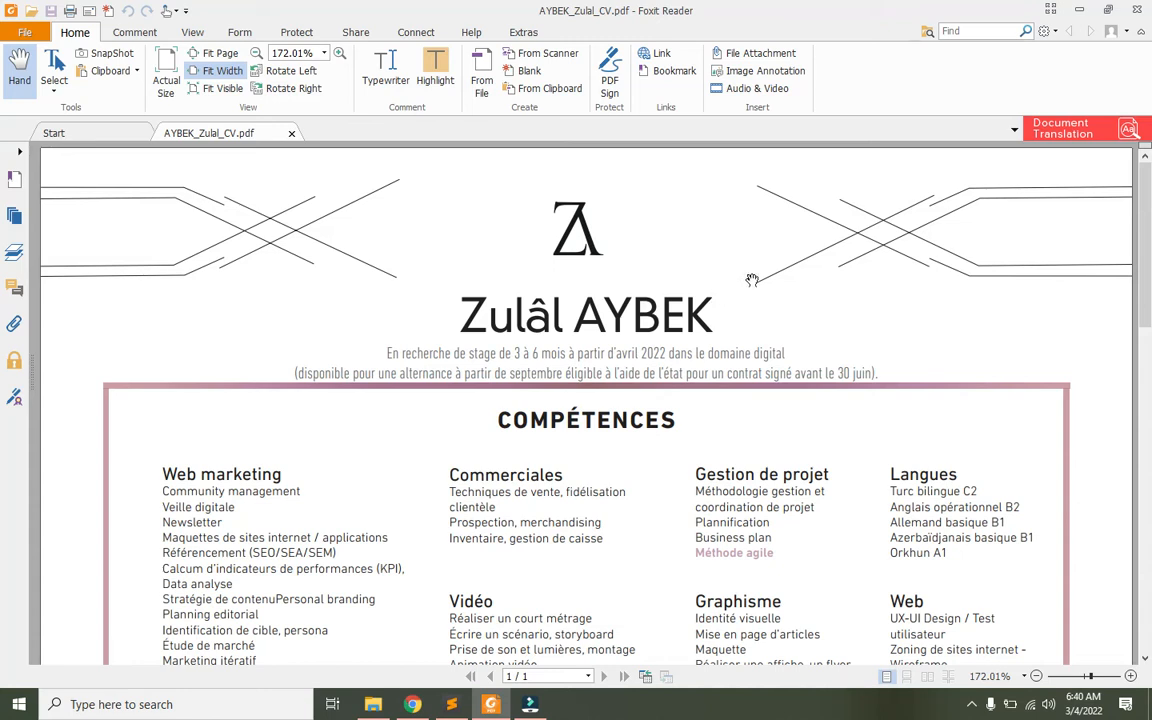
mouse_move(728, 340)
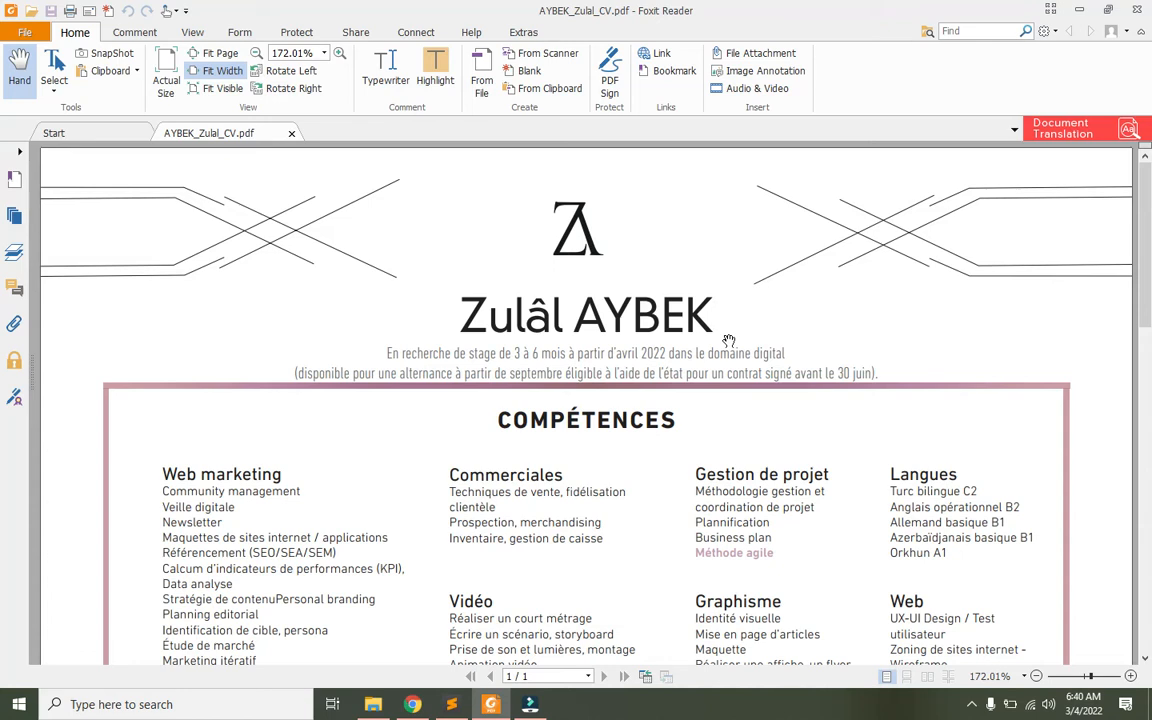
mouse_move(1075, 301)
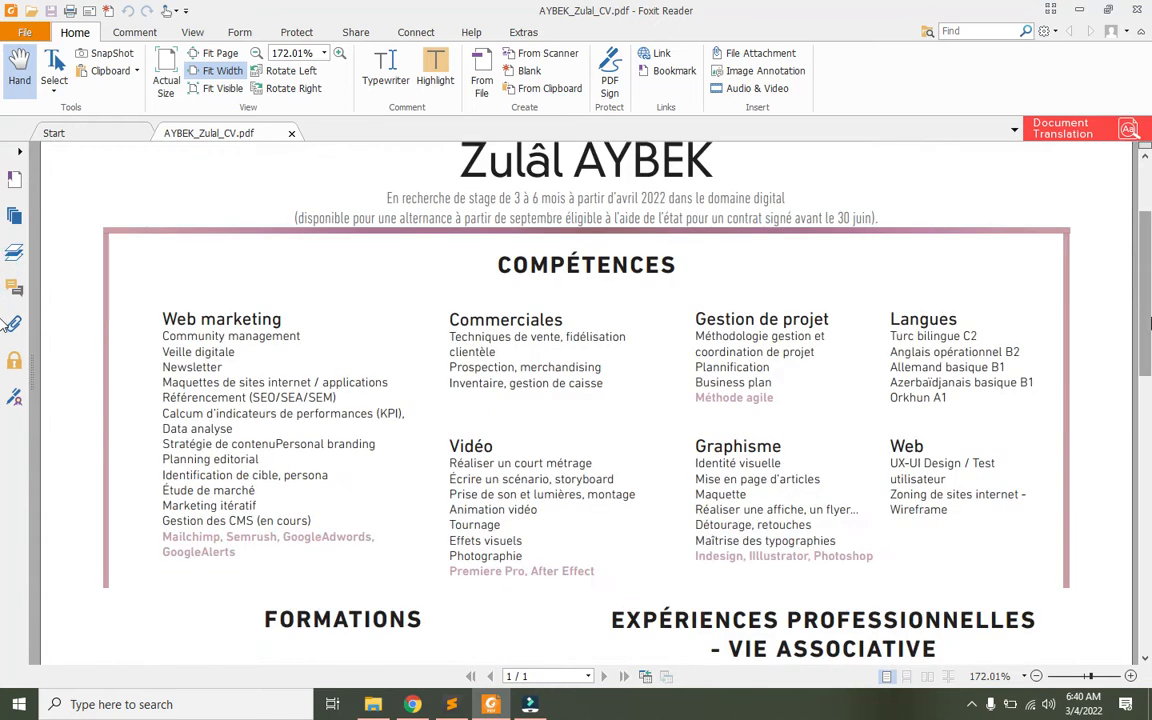
Look over the cv.html markup, bring up style.css, then switch to Chrome to view the page.
scroll(down, 3)
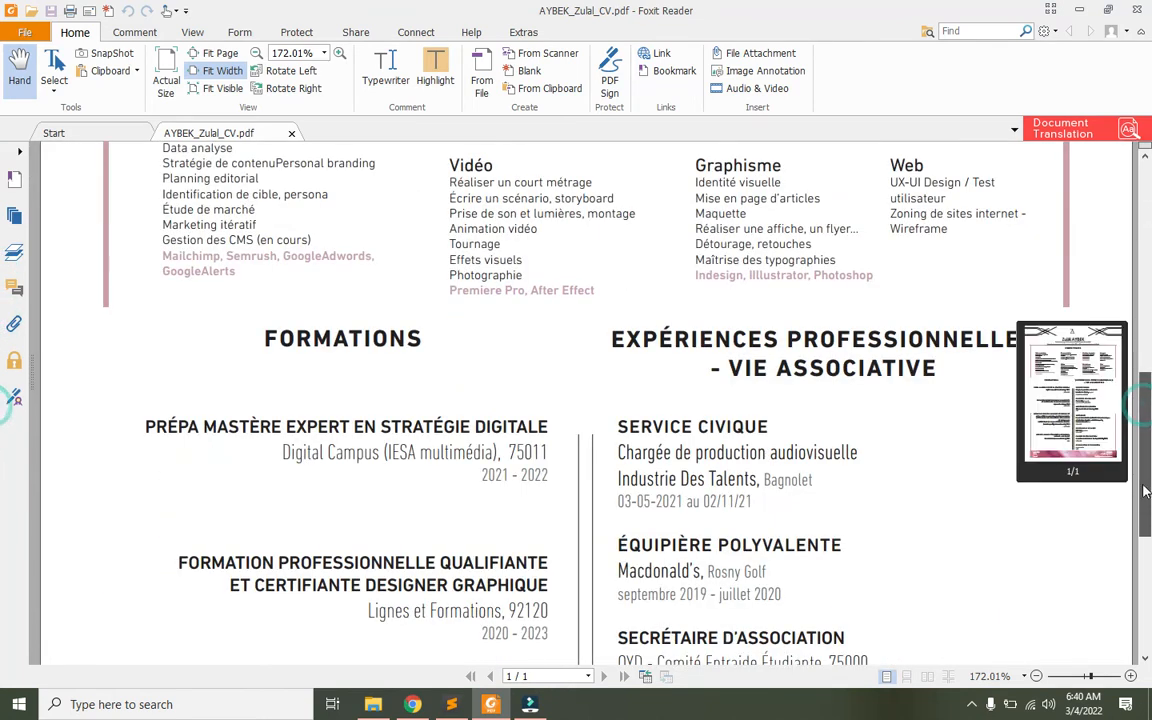
scroll(down, 3)
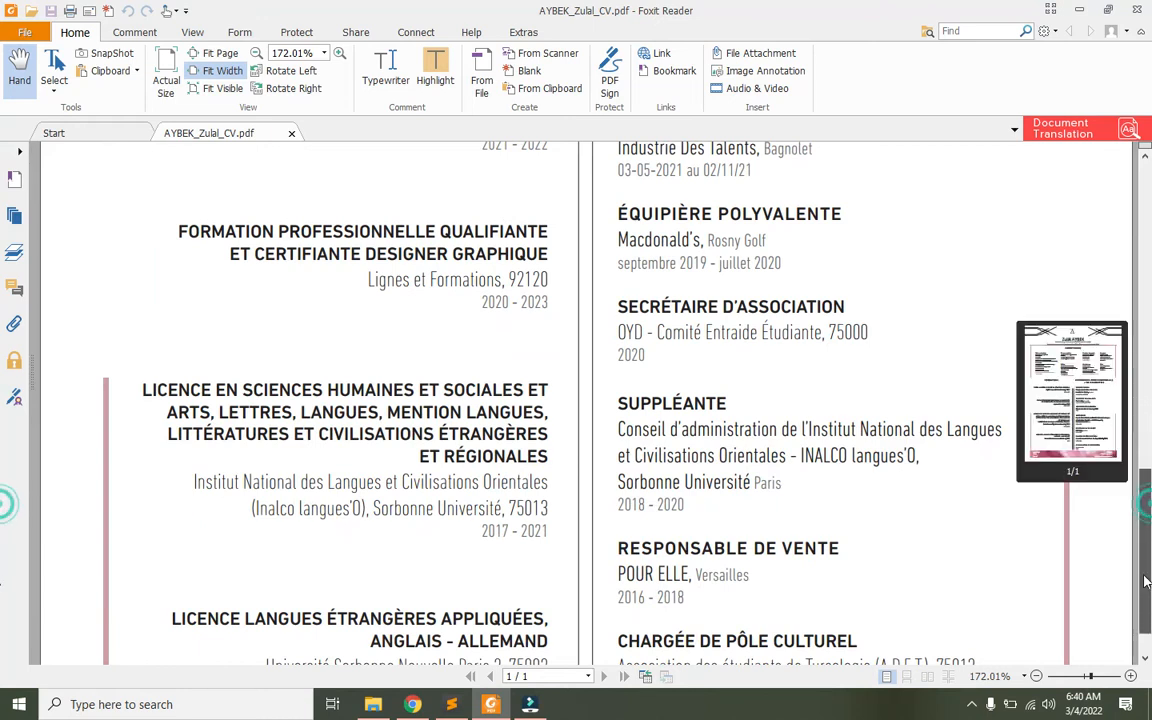
scroll(down, 3)
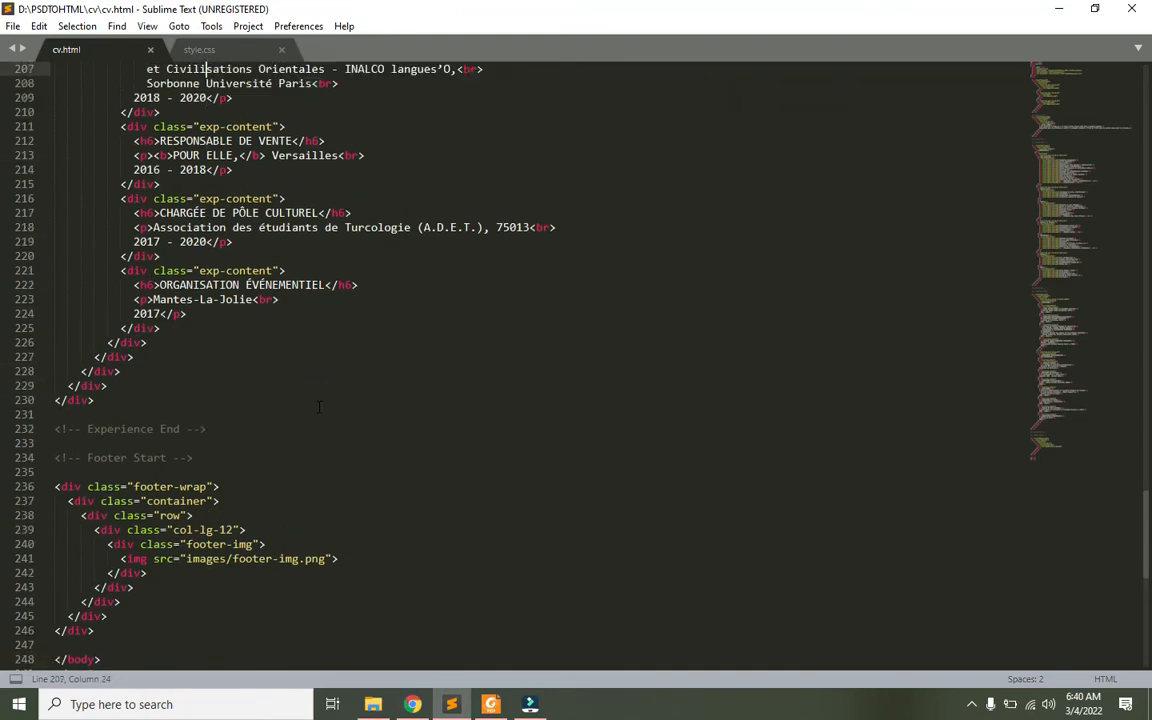
scroll(up, 3)
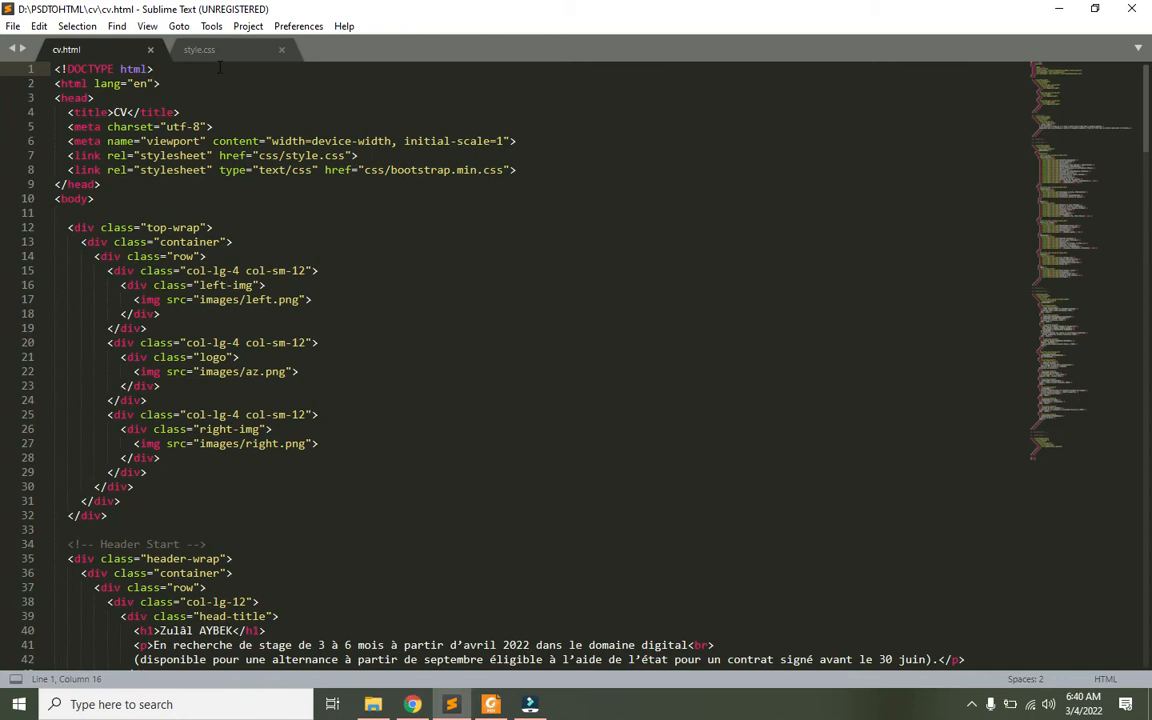
click(199, 49)
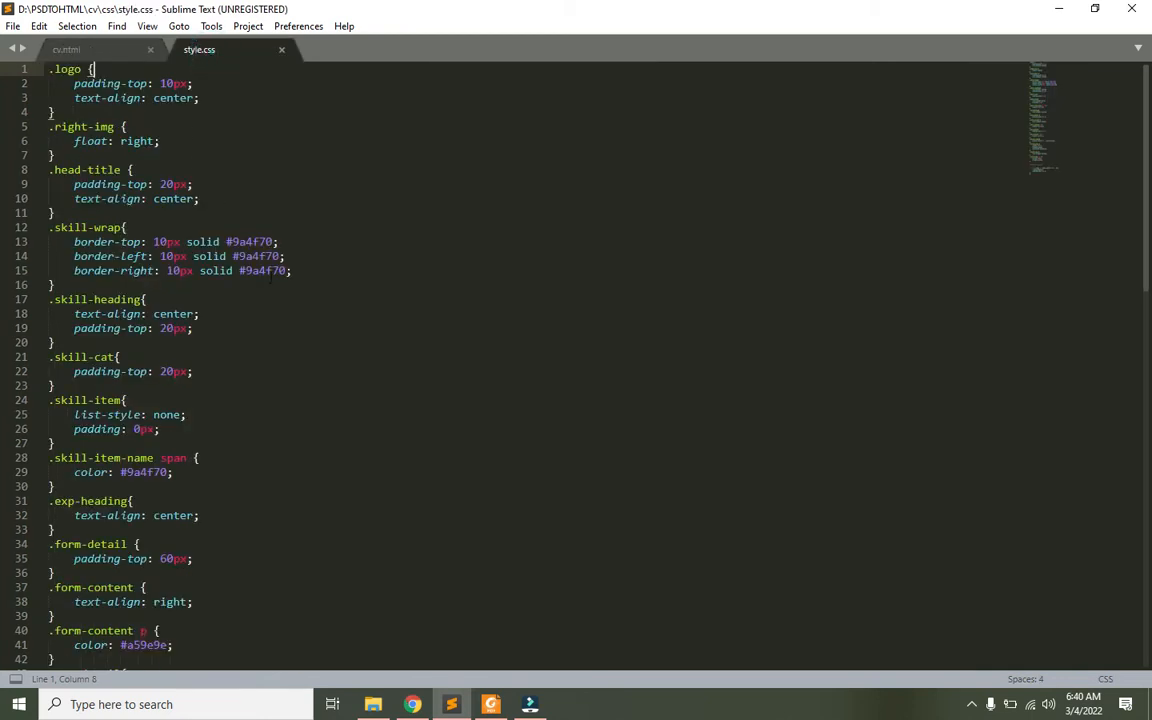
click(412, 704)
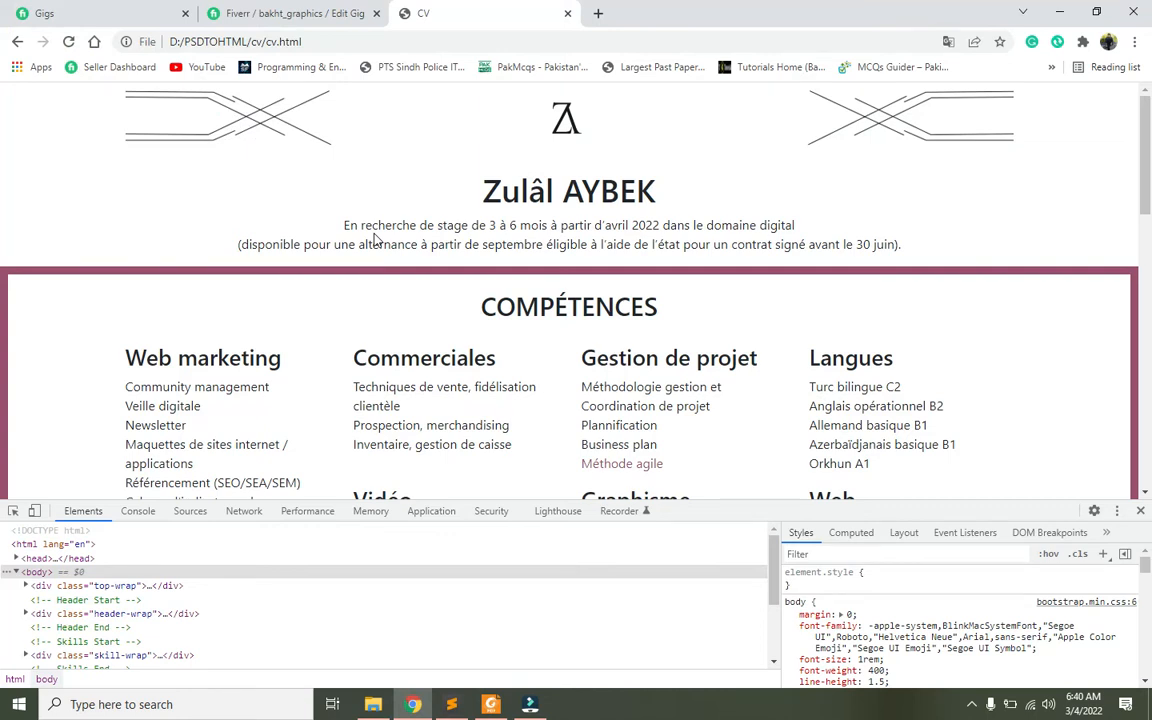
Preview the CV as iPhone 12 Pro at 100% zoom and scroll down through it.
click(34, 511)
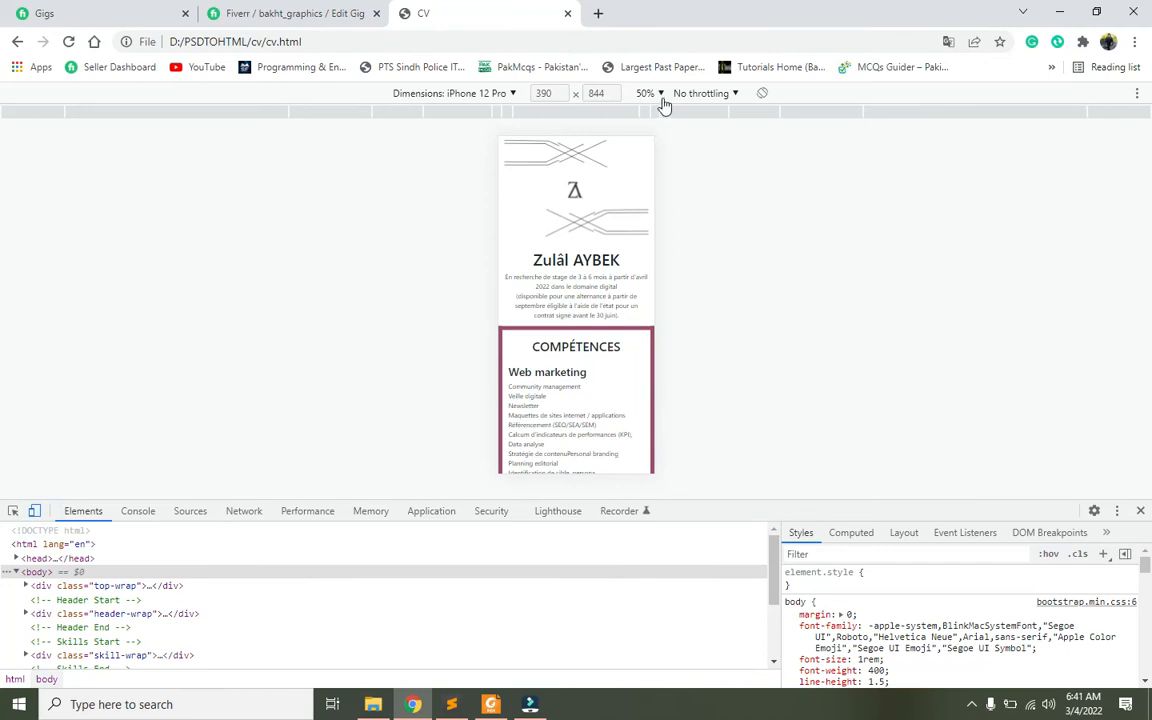
click(647, 93)
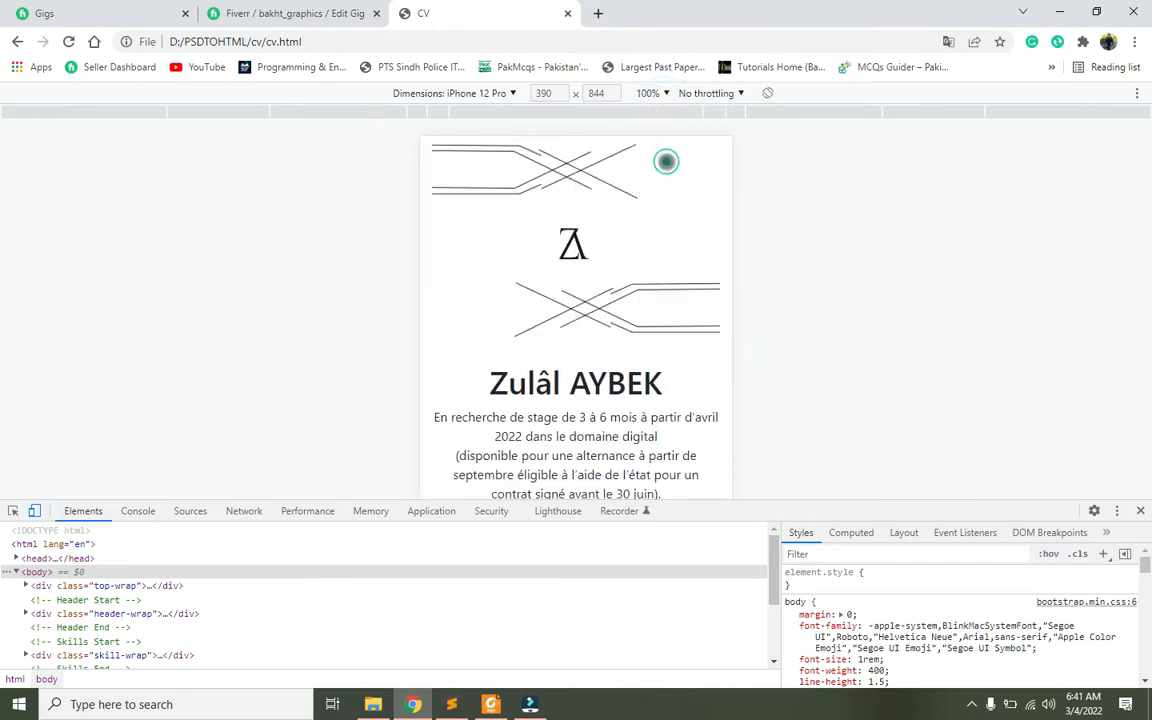
scroll(down, 3)
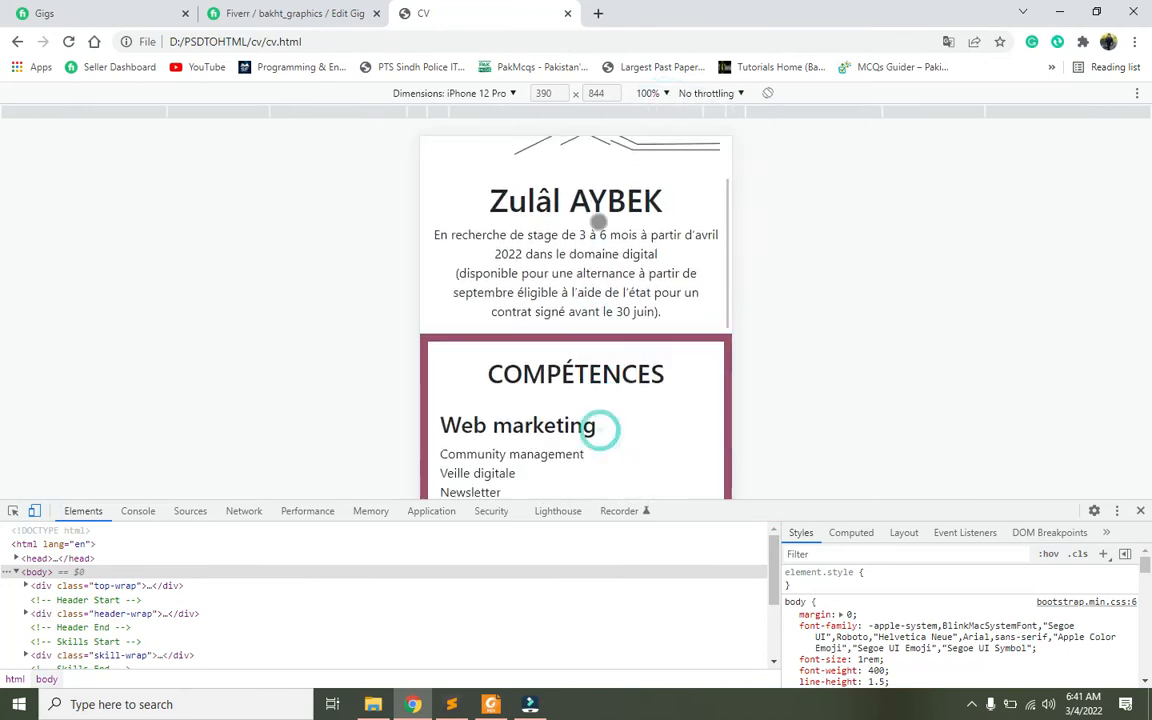
scroll(down, 3)
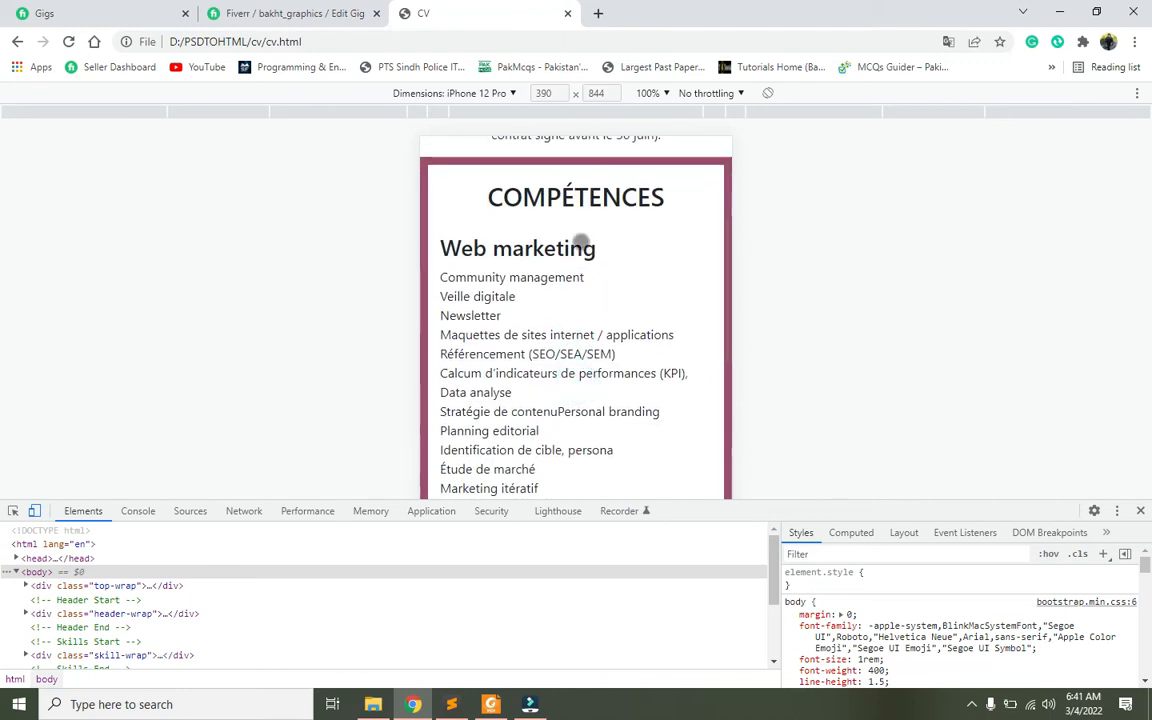
scroll(down, 3)
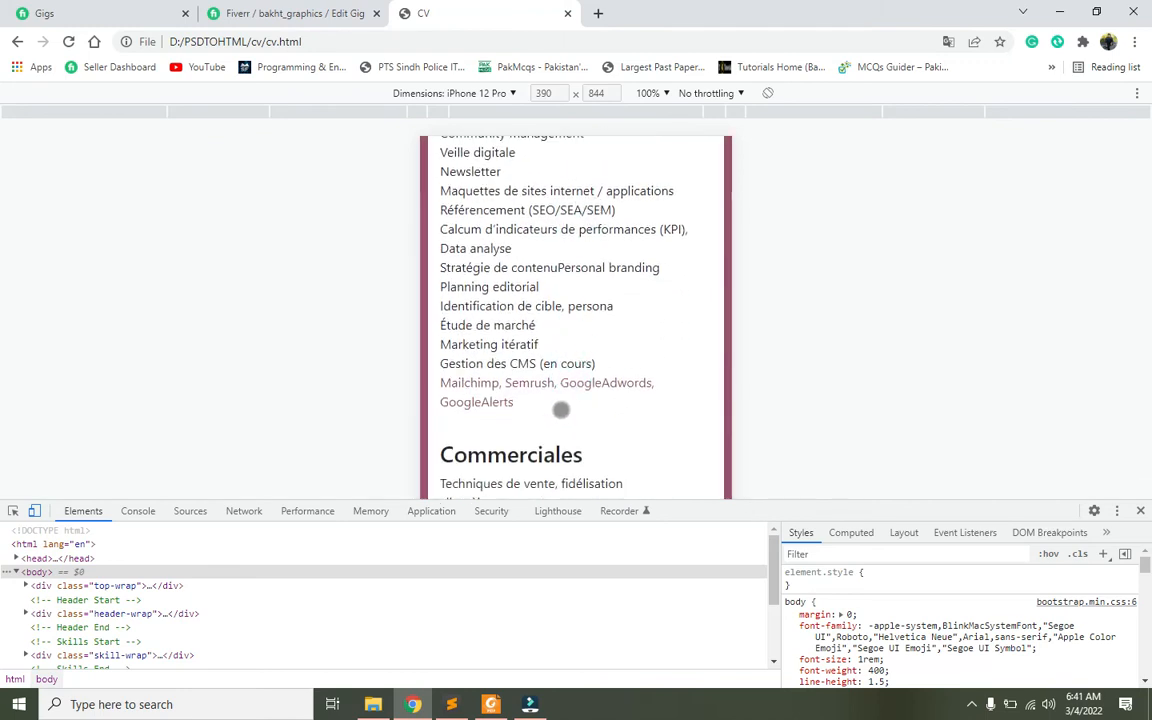
scroll(down, 3)
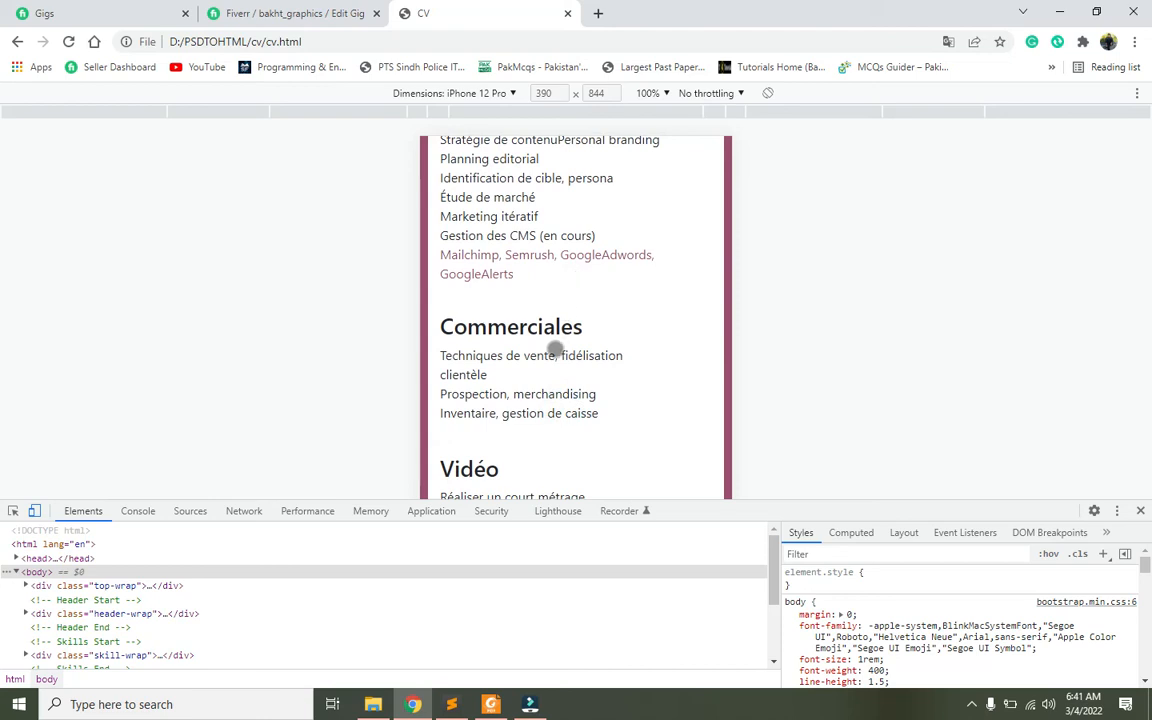
scroll(down, 3)
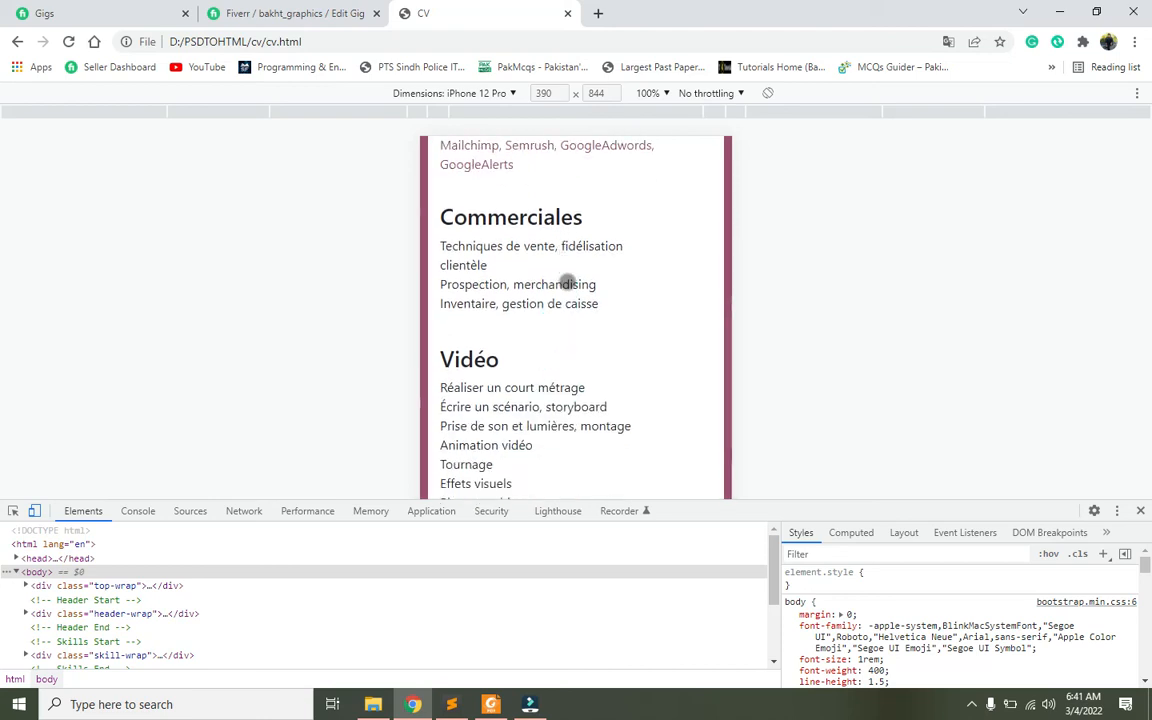
mouse_move(556, 451)
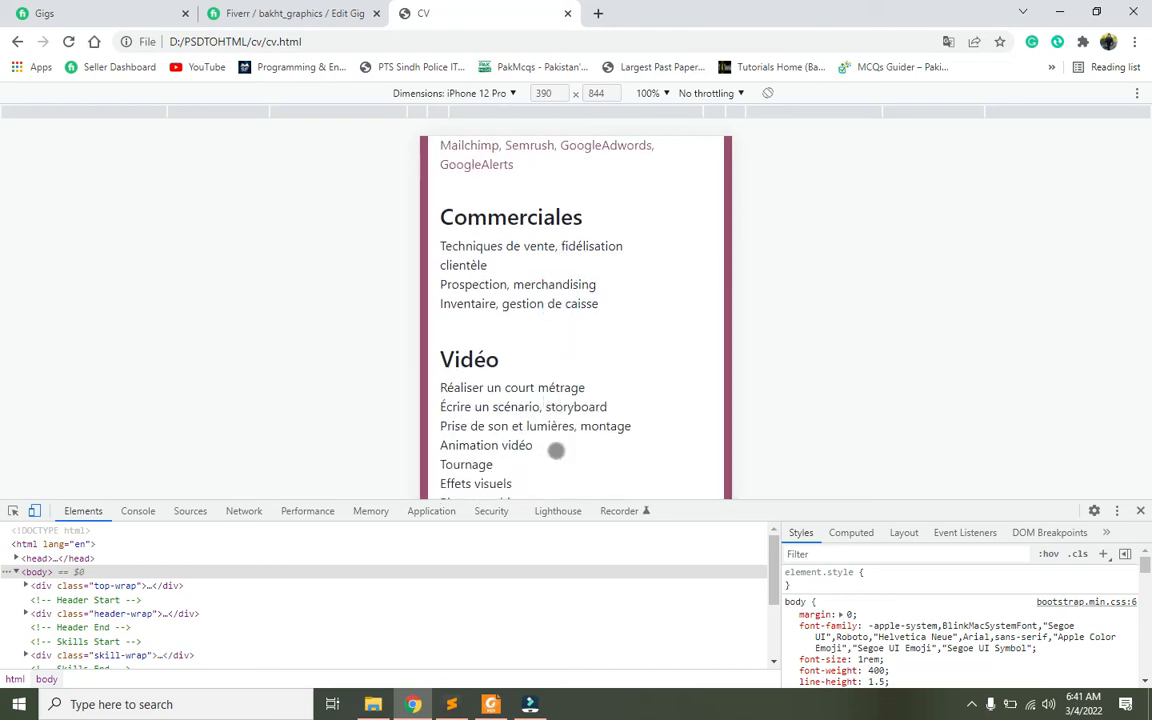